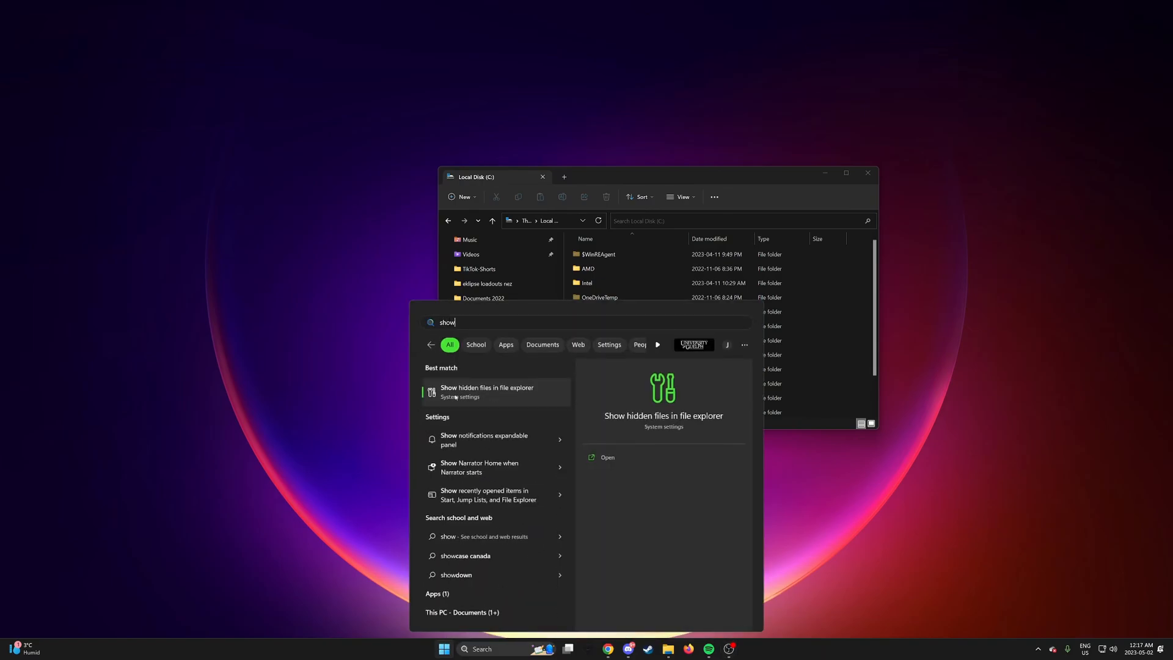
- Select 'Show hidden files in file explorer' from the Windows Search results
click(487, 390)
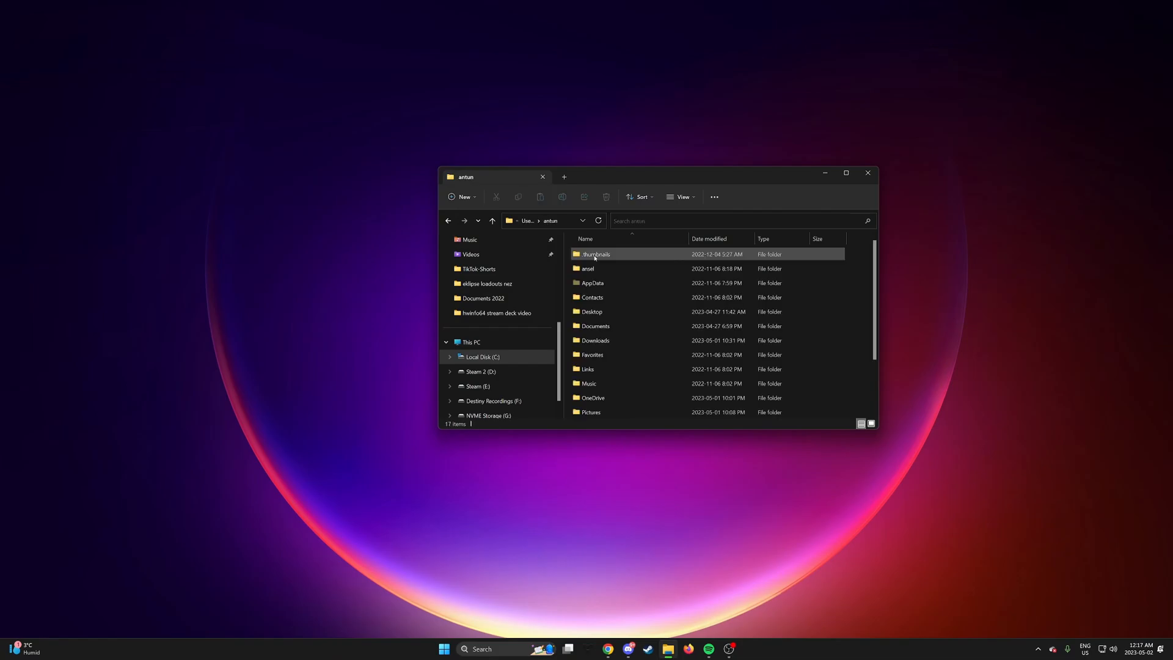
- Browse into AppData's Local\SwGame\Saved\Config\WindowsNoEditor folder
scroll(down, 3)
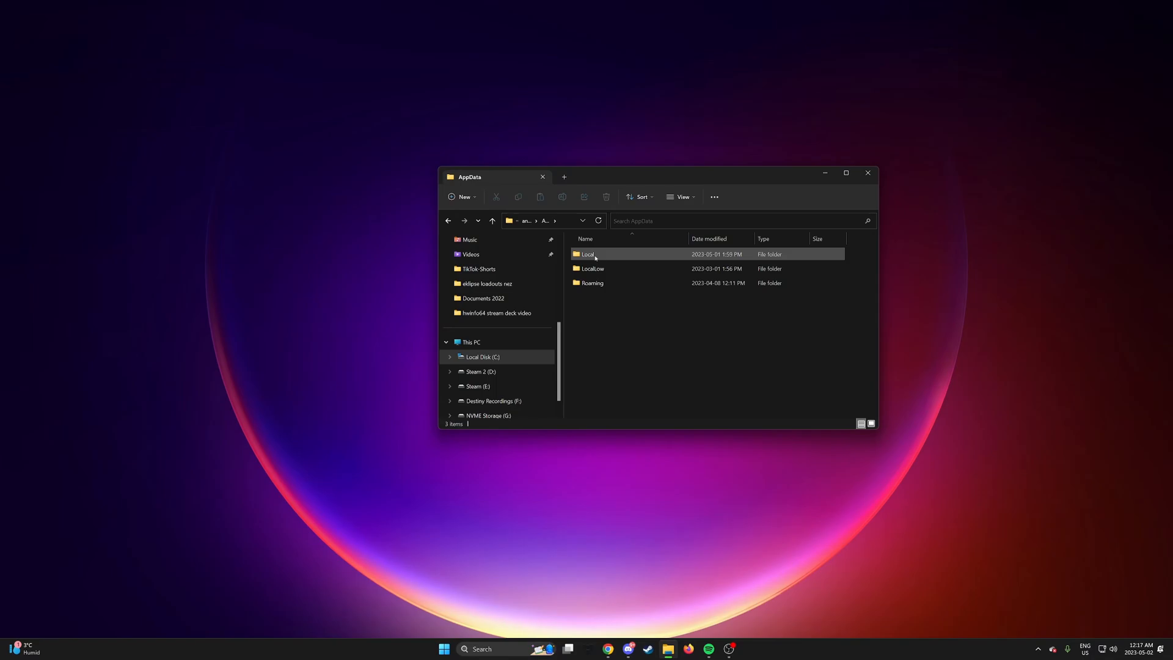
double_click(588, 254)
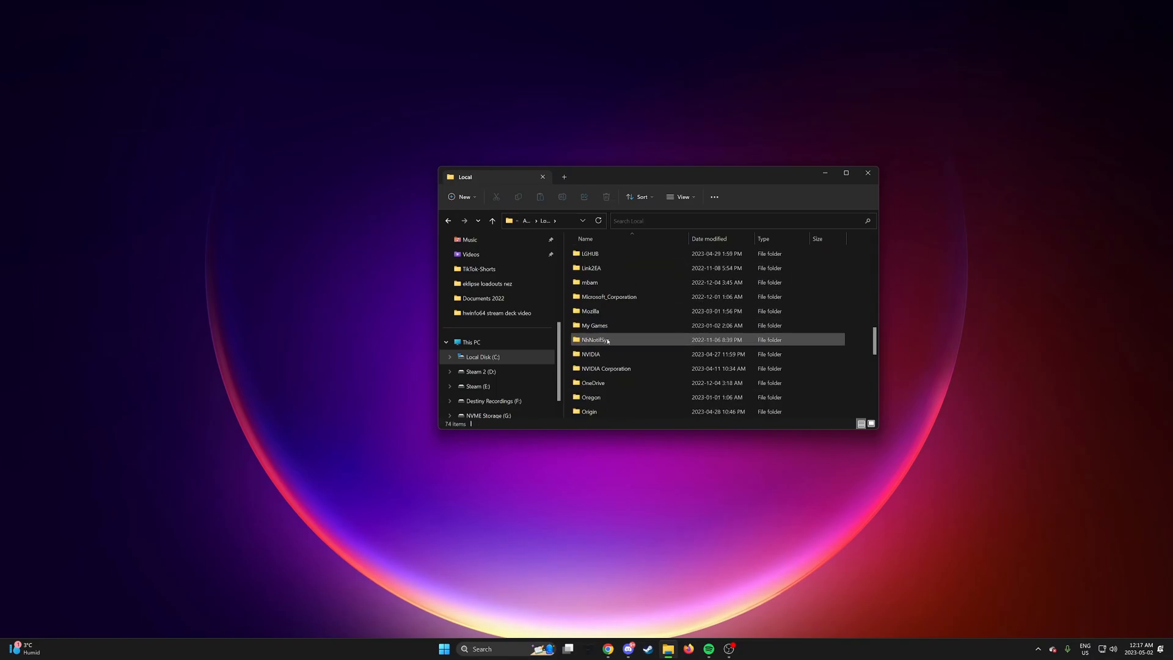
double_click(594, 338)
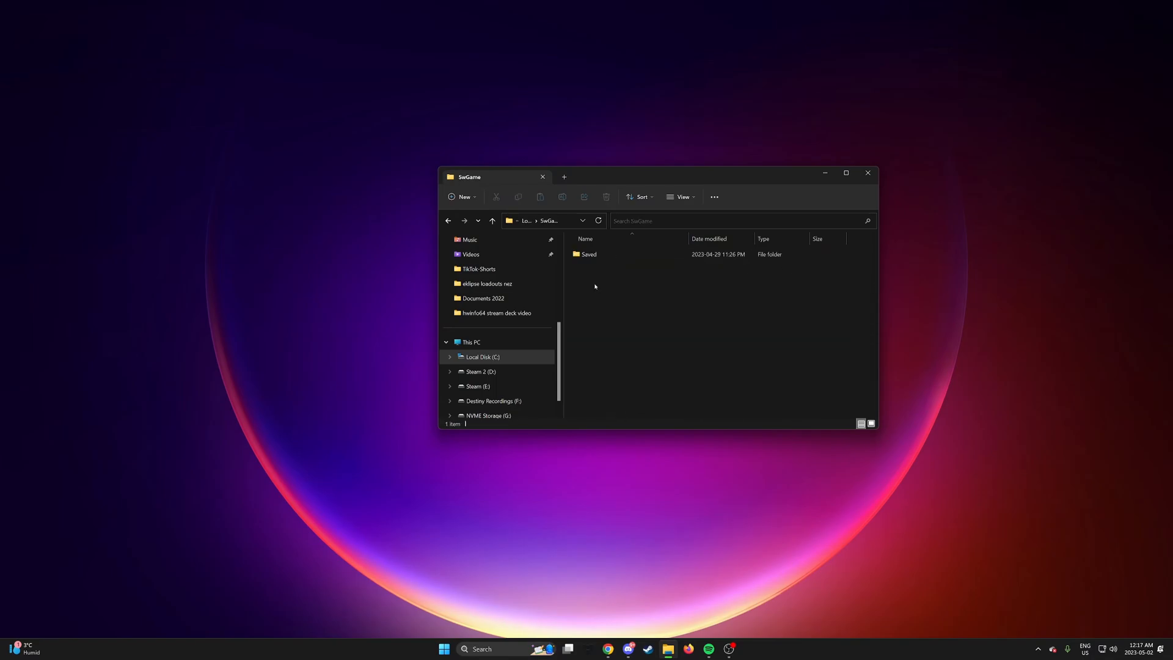
double_click(588, 254)
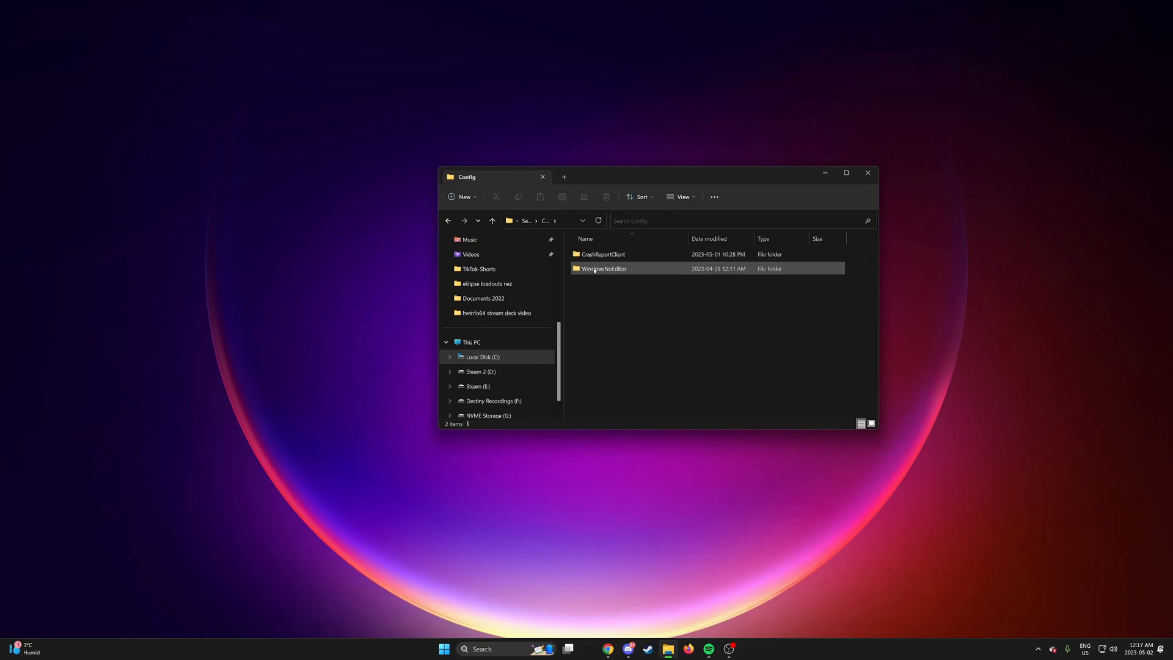
double_click(604, 268)
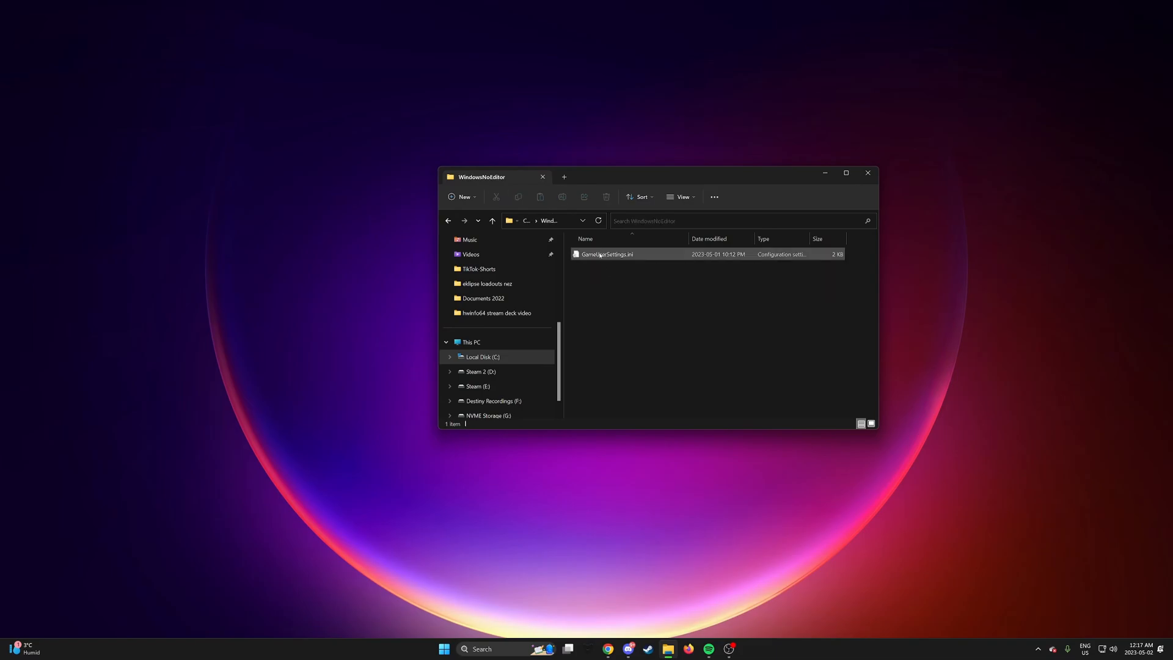
- Open GameUserSettings.ini with Notepad from its context menu
right_click(607, 255)
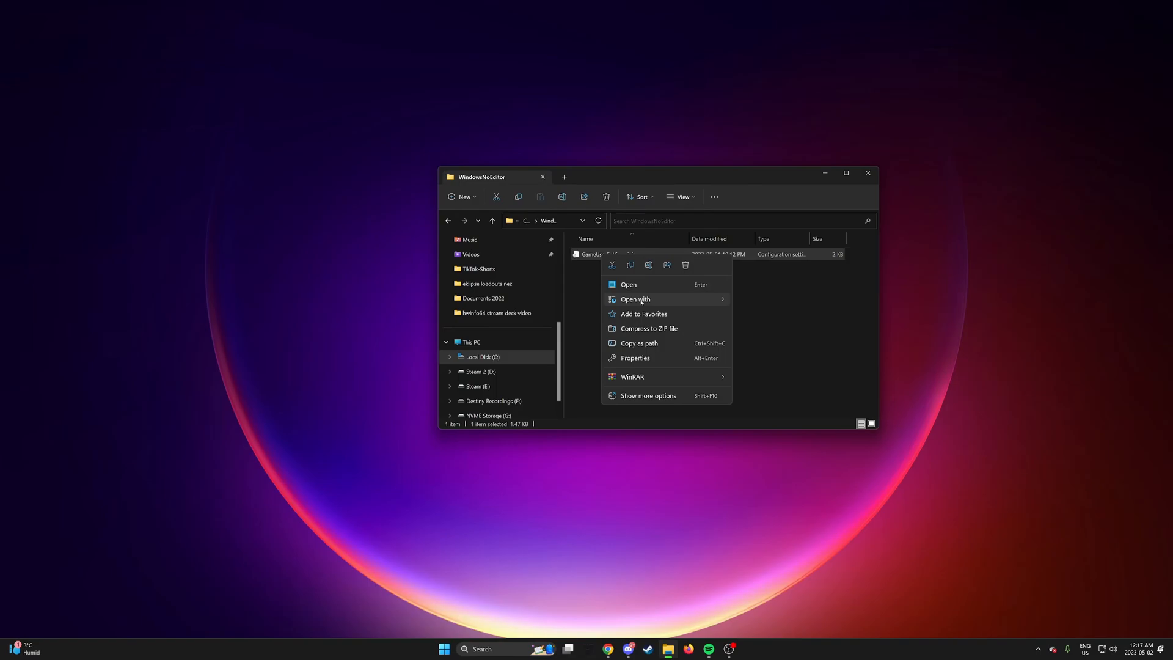
click(628, 284)
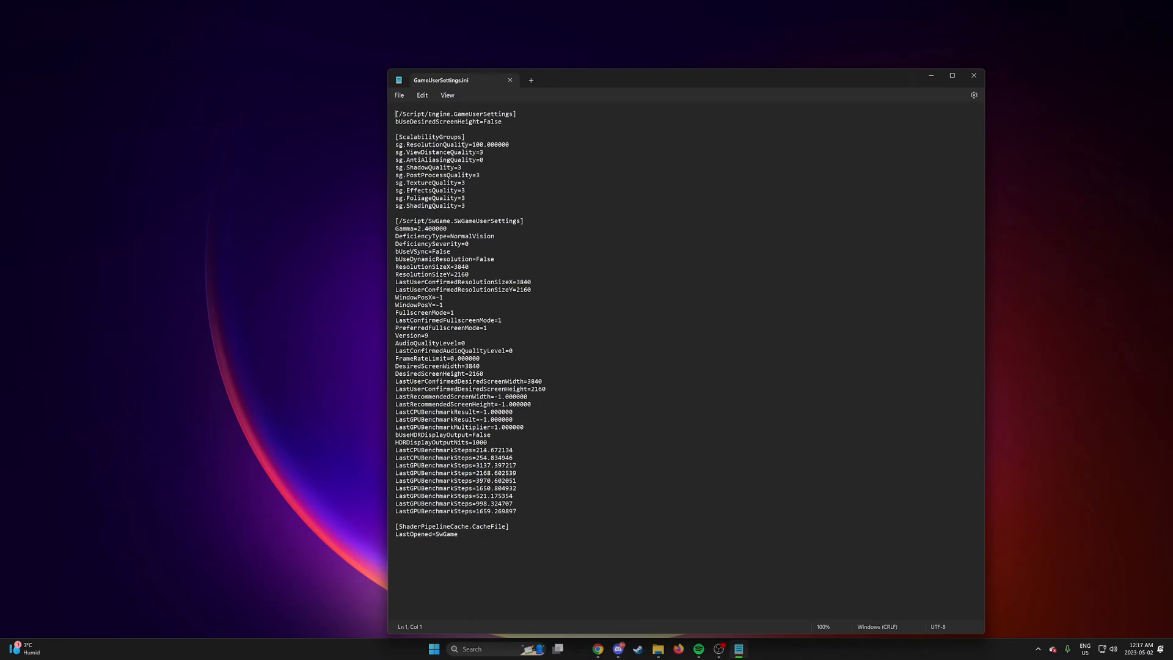
- Inspect the 3840 and 2160 screen width/height entries in GameUserSettings.ini
double_click(479, 145)
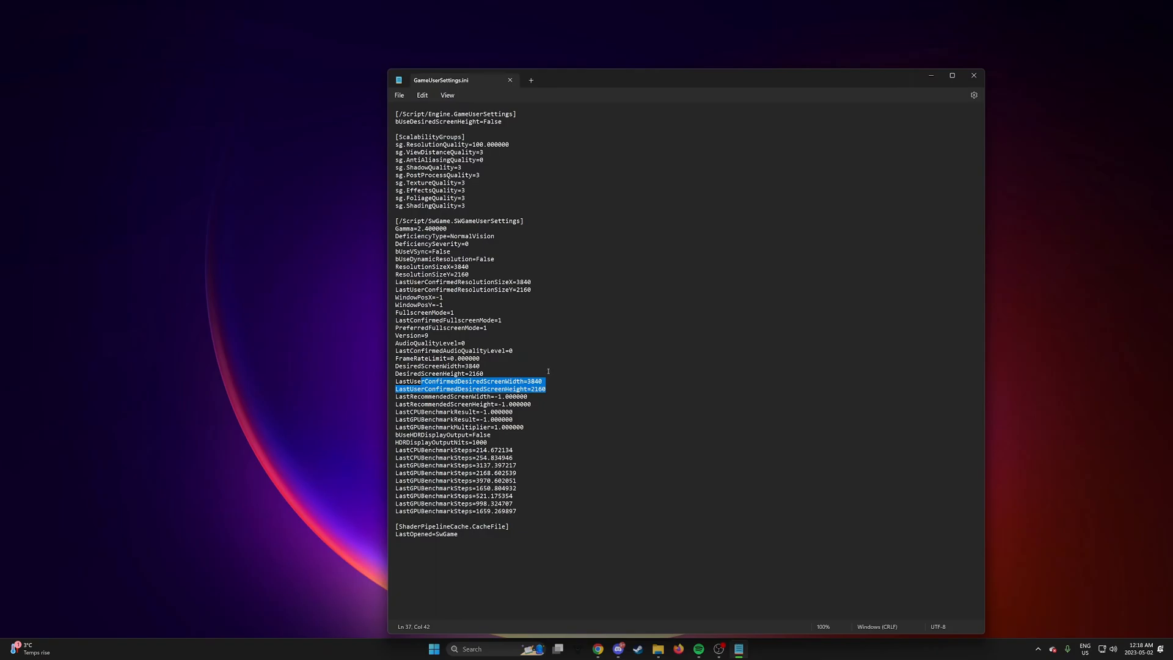
mouse_move(536, 372)
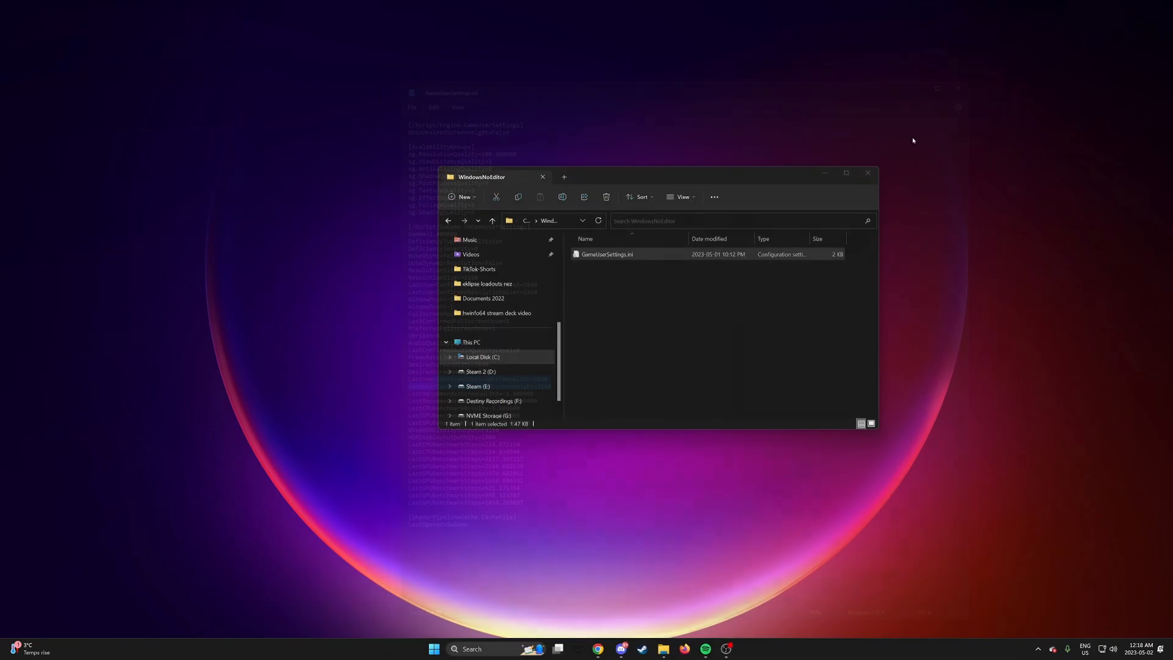
- Bring up the Properties dialog for GameUserSettings.ini to set Read-only
right_click(606, 254)
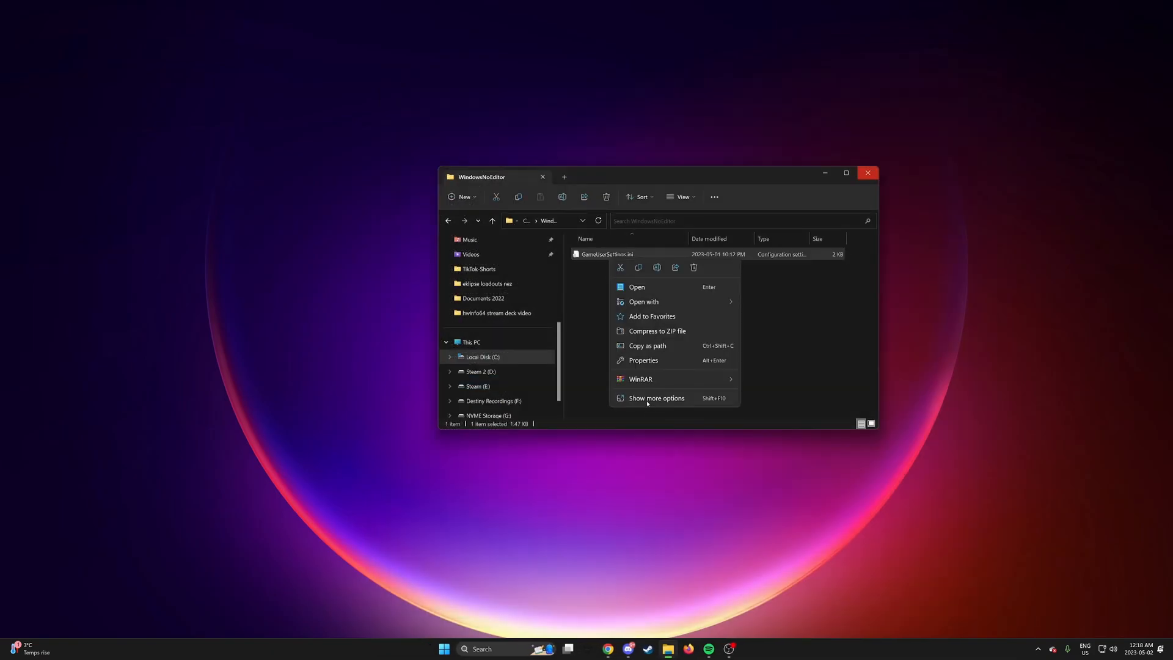
click(643, 359)
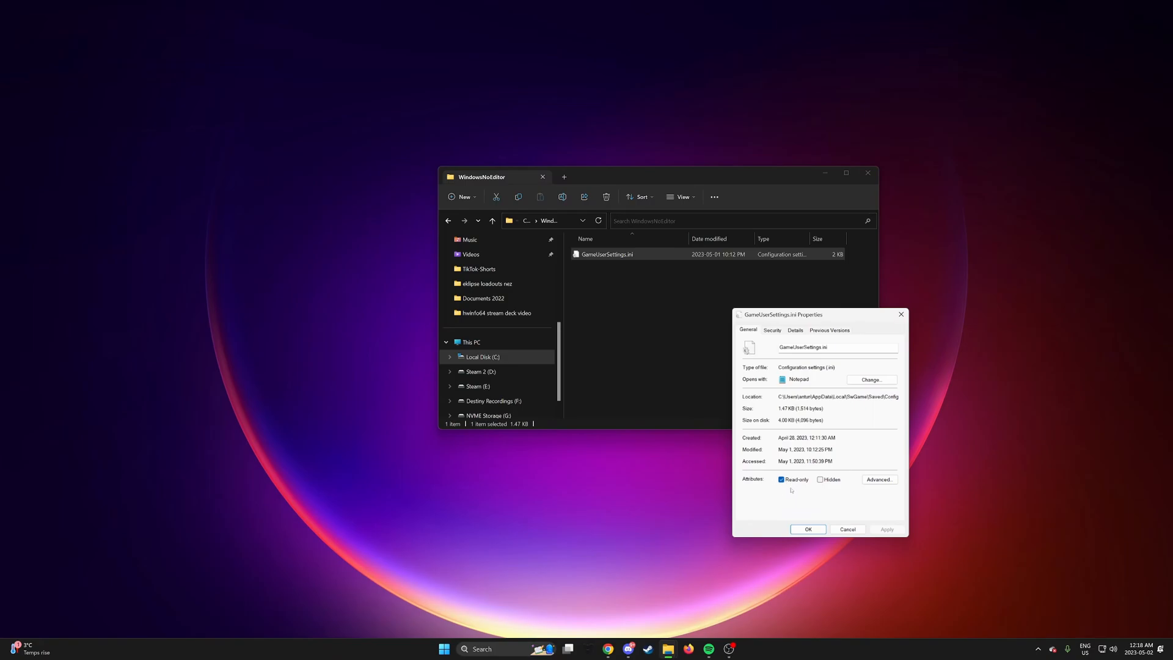
mouse_move(768, 489)
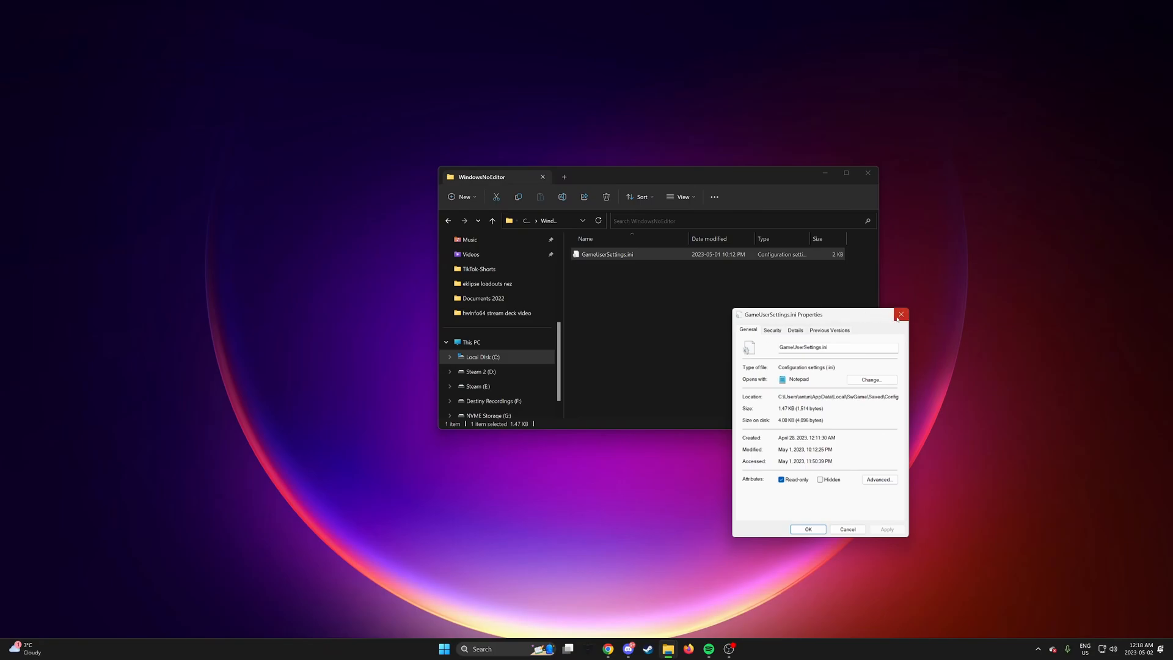
mouse_move(846, 332)
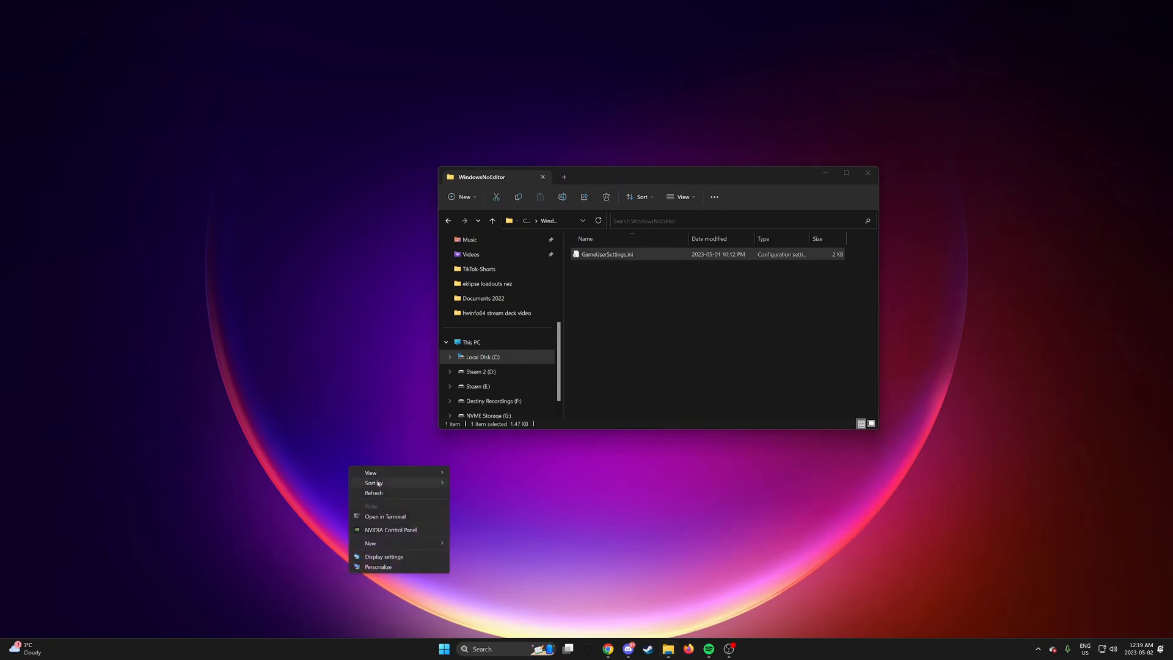
- Review the STAR WARS Jedi: Survivor program's antialiasing override under Manage 3D Settings, then dismiss the panel
click(322, 315)
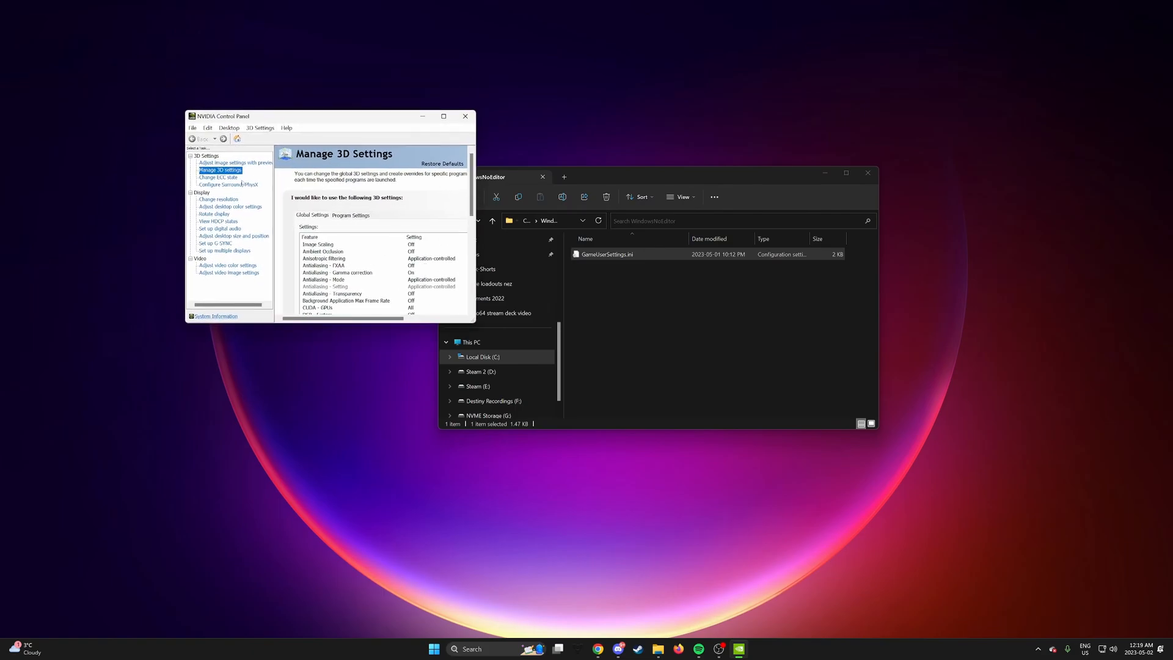
click(351, 215)
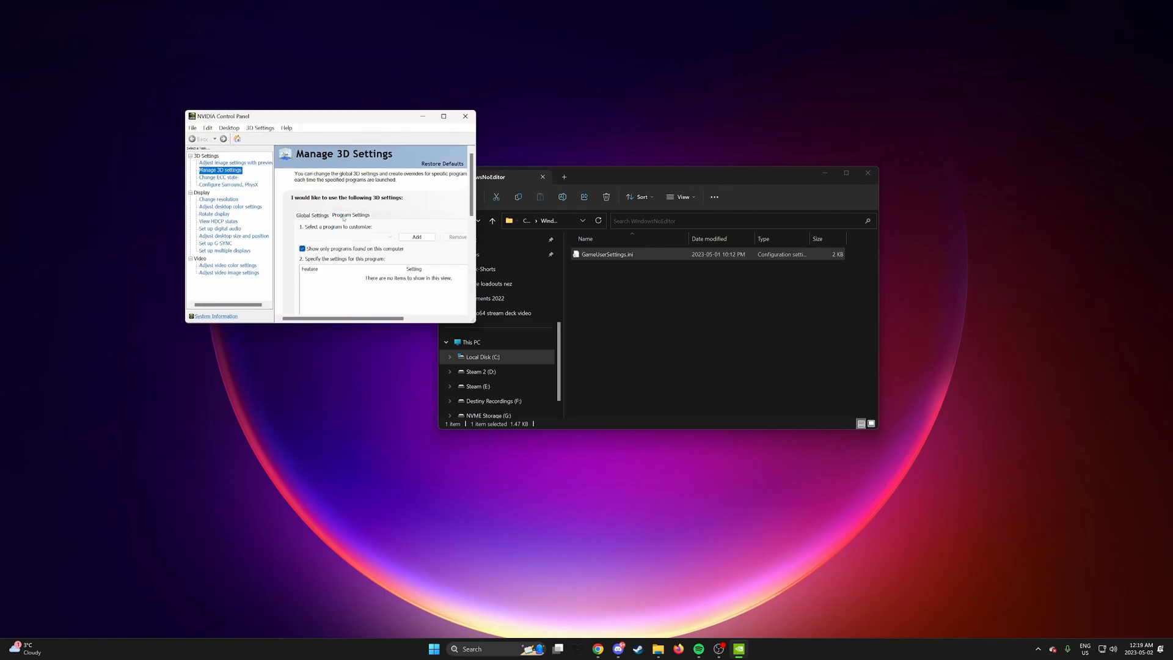
click(346, 236)
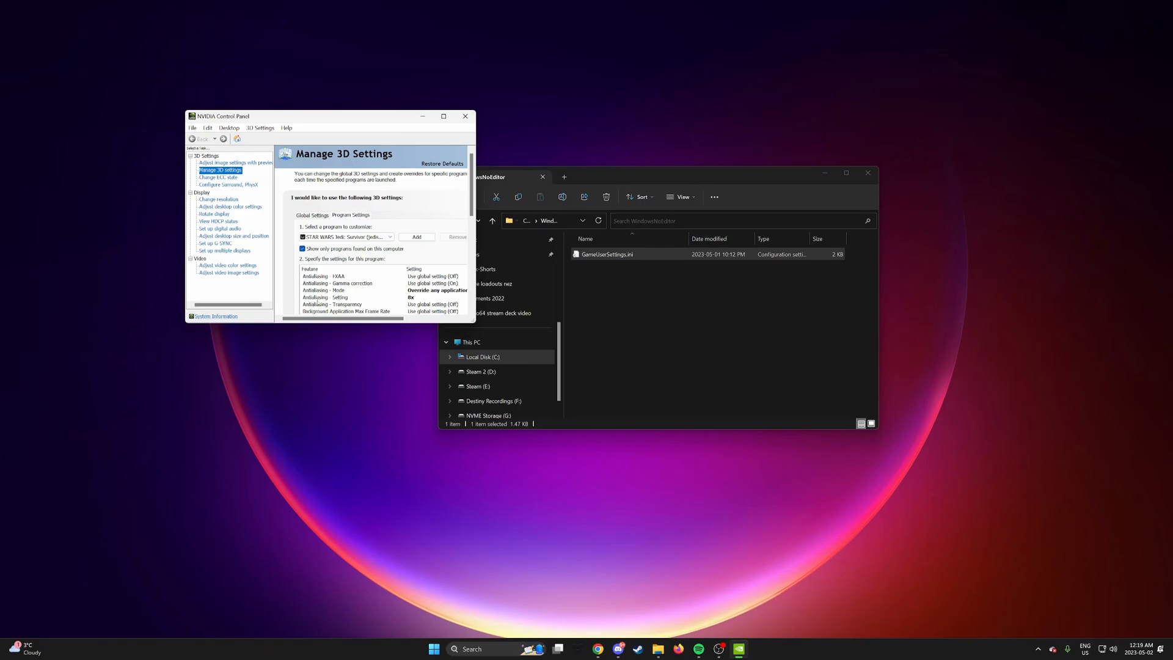
click(434, 297)
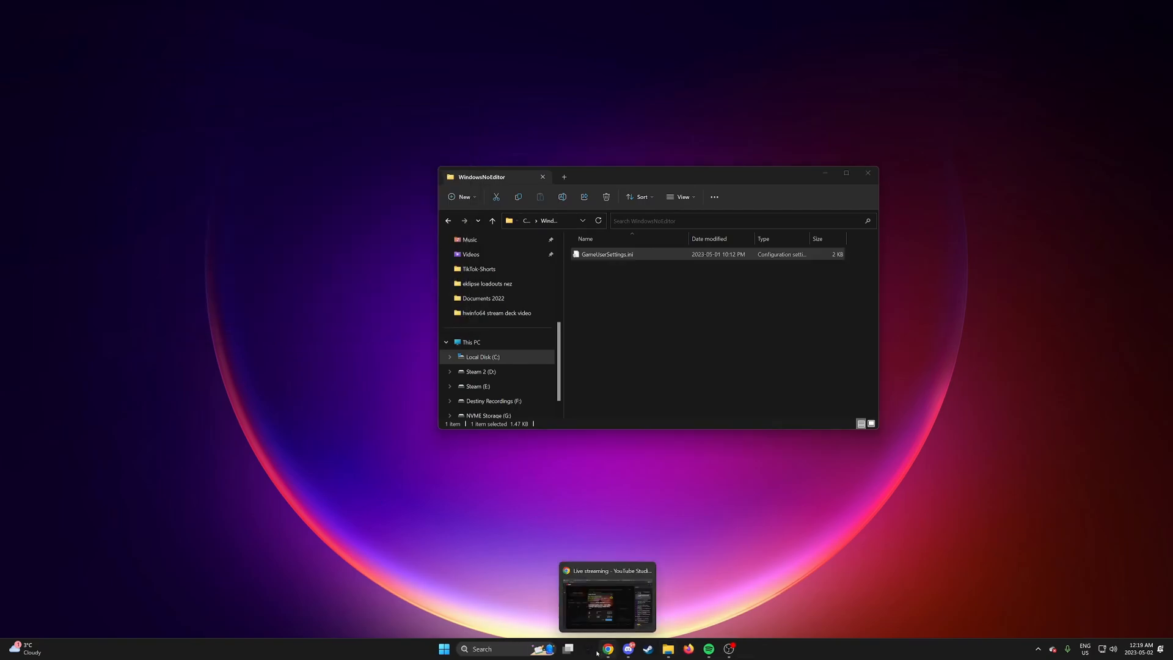
- Launch STAR WARS Jedi: Survivor from Steam's Recent list and reach the main menu
right_click(627, 647)
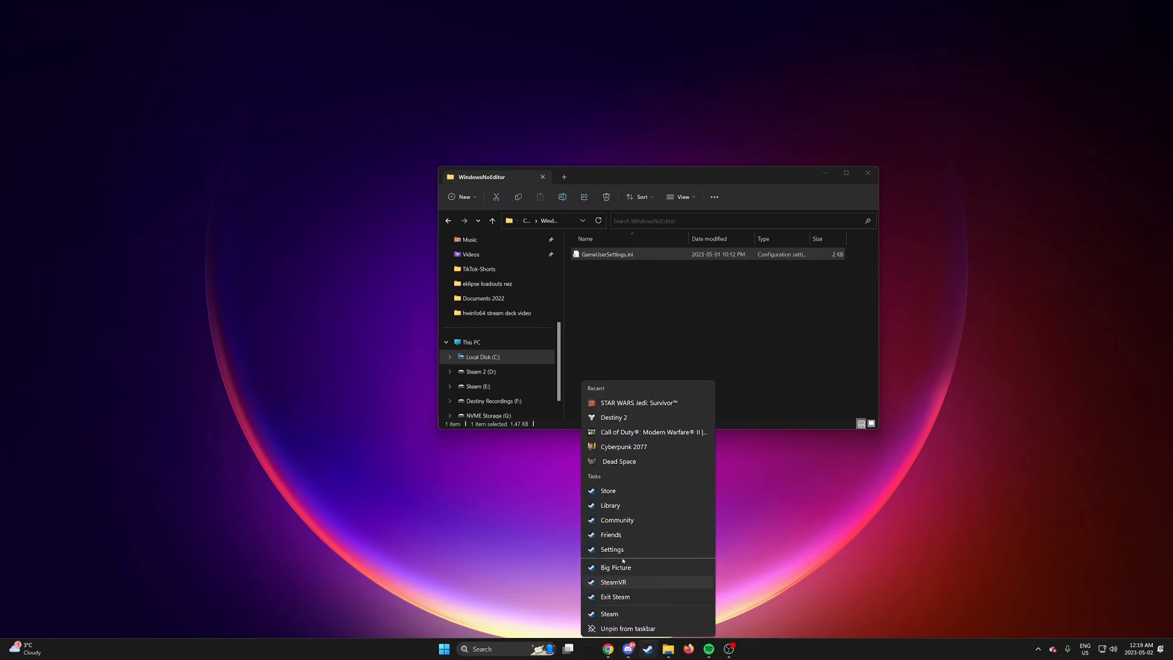
click(246, 271)
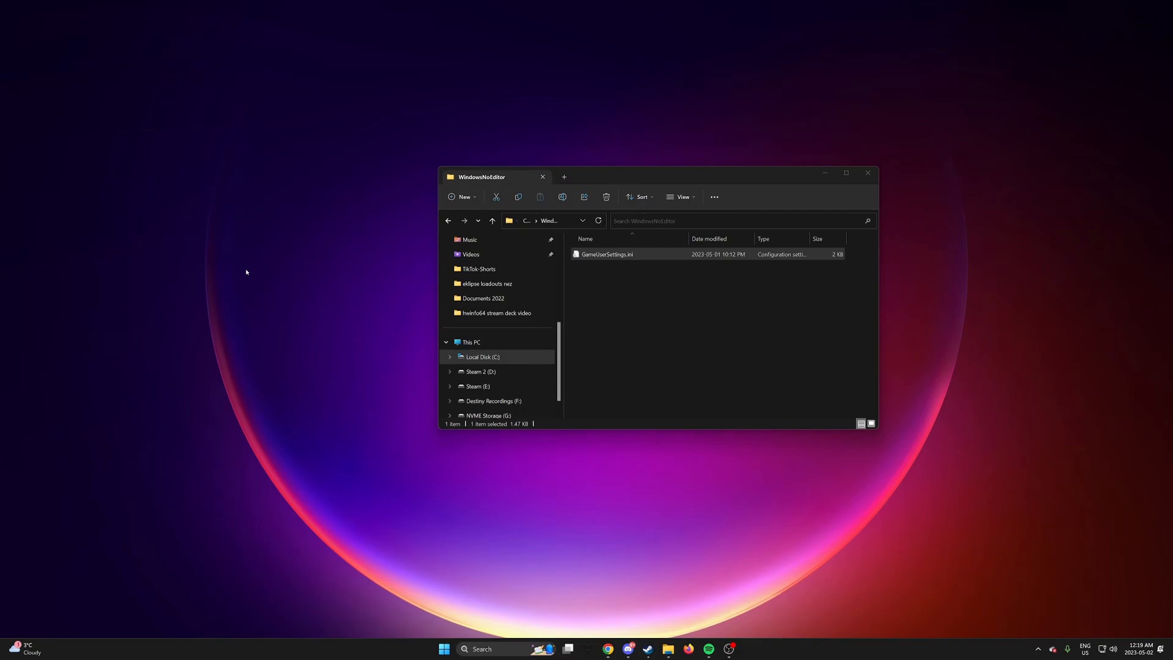
click(737, 649)
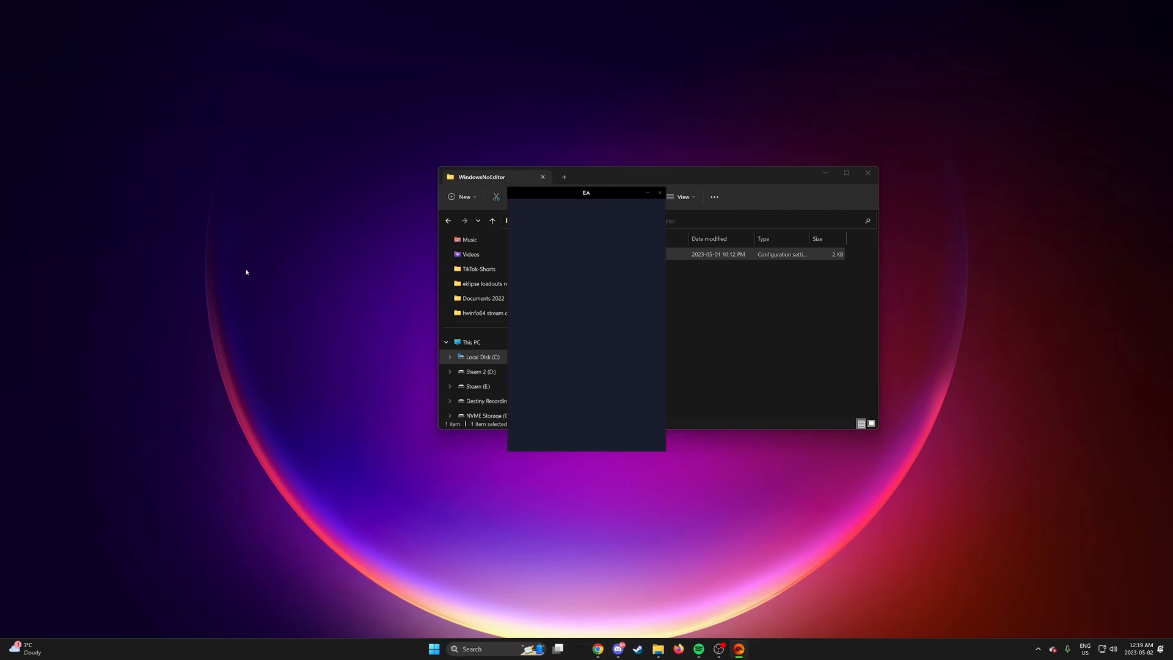
click(659, 192)
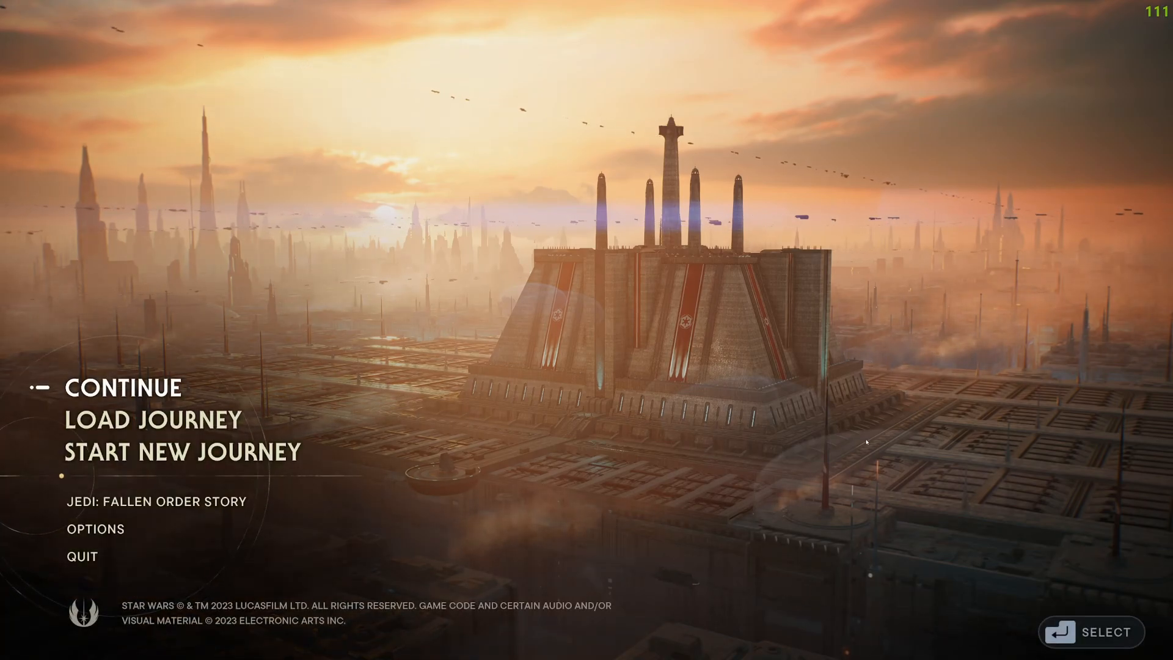
- Reach the Visuals settings page via Options and Gameplay
click(96, 528)
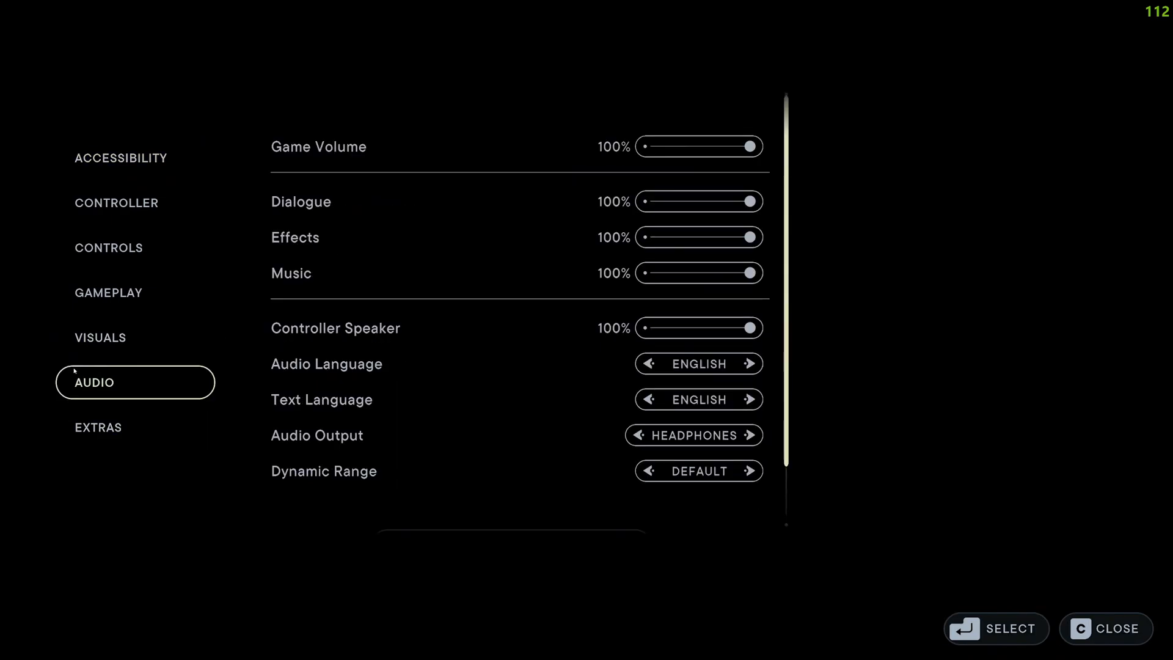
click(107, 293)
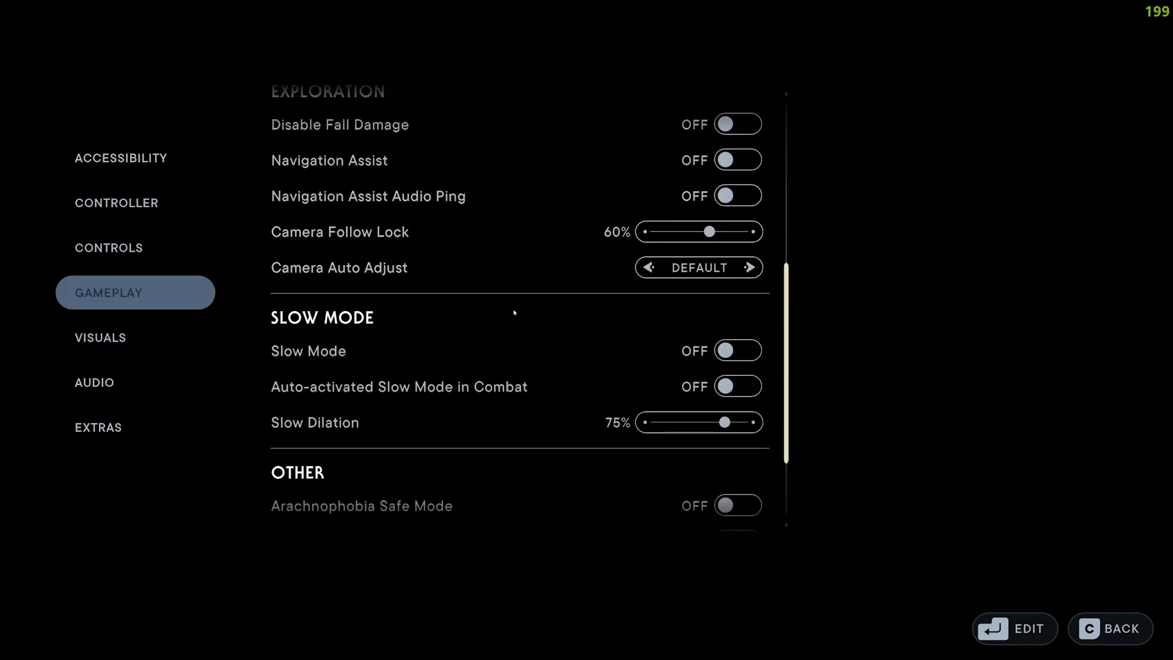
click(134, 337)
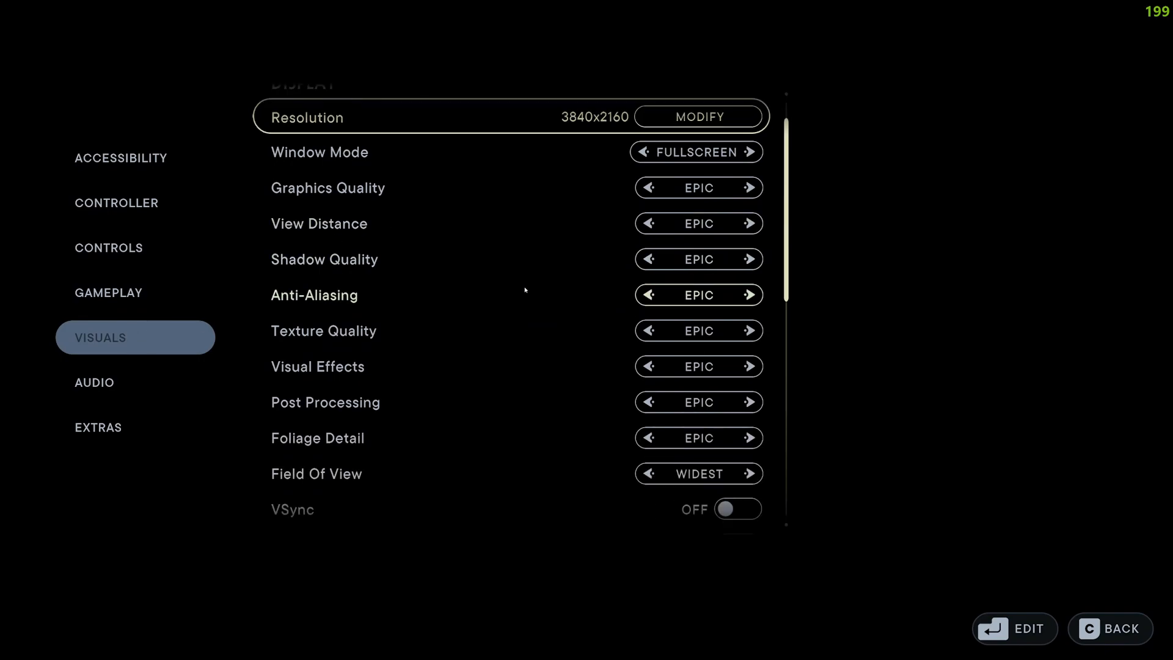
- Scroll through the visuals: 3840x2160 fullscreen, Epic quality, ray tracing on, FSR 2 Quality
scroll(down, 3)
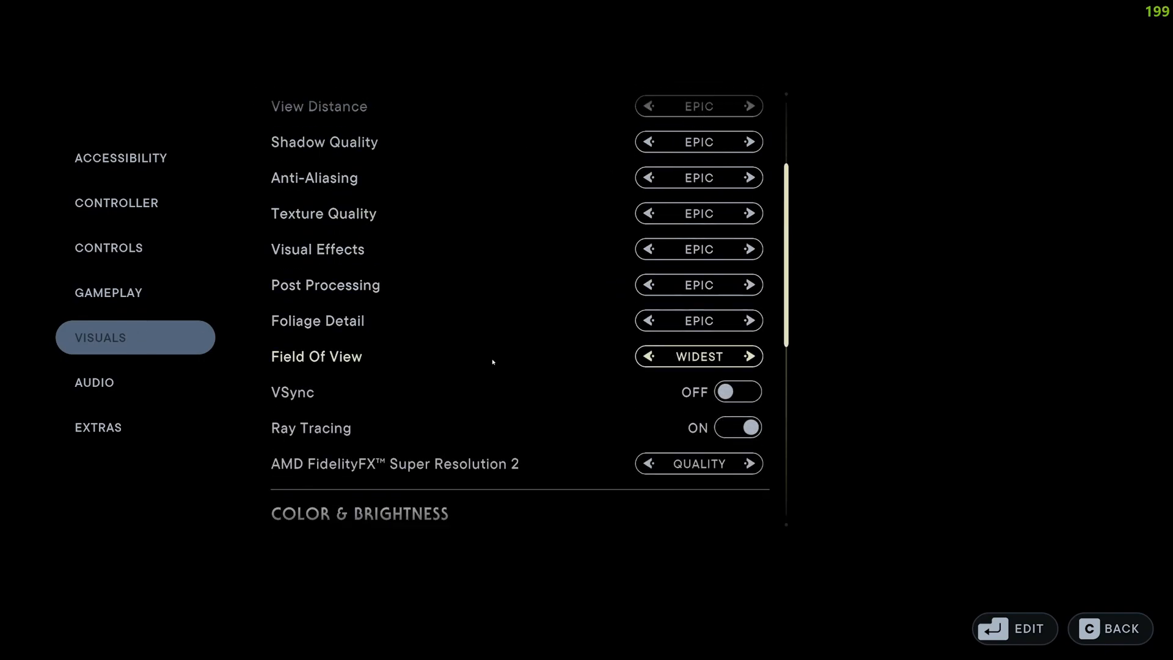
scroll(down, 3)
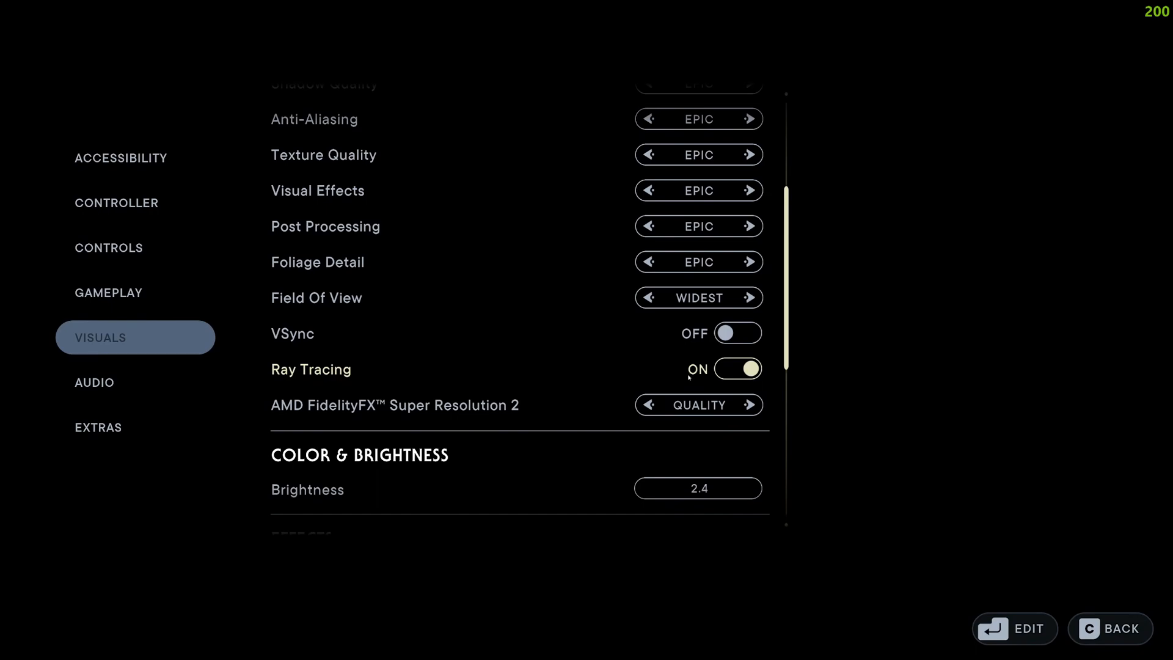
mouse_move(708, 380)
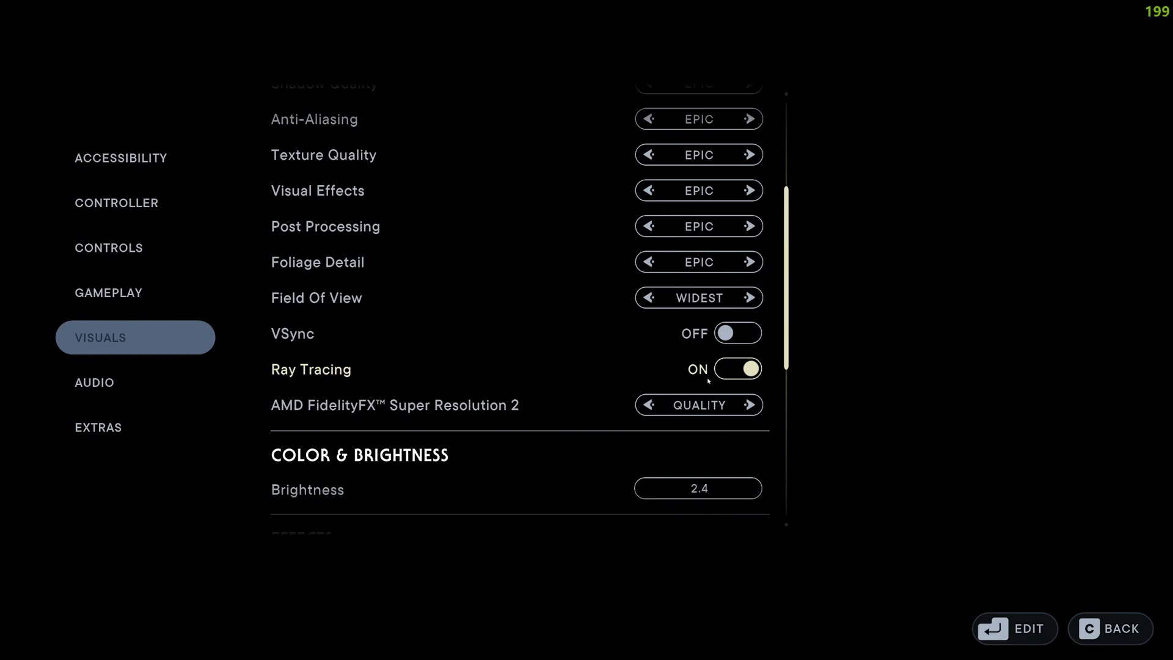
mouse_move(693, 368)
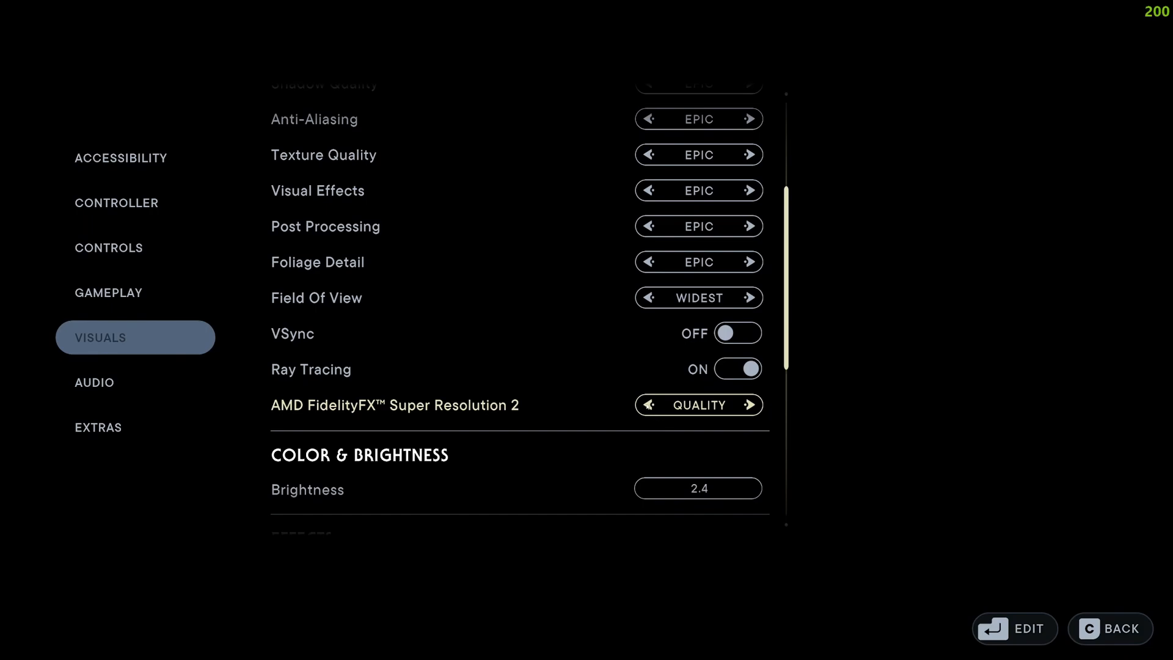
scroll(down, 3)
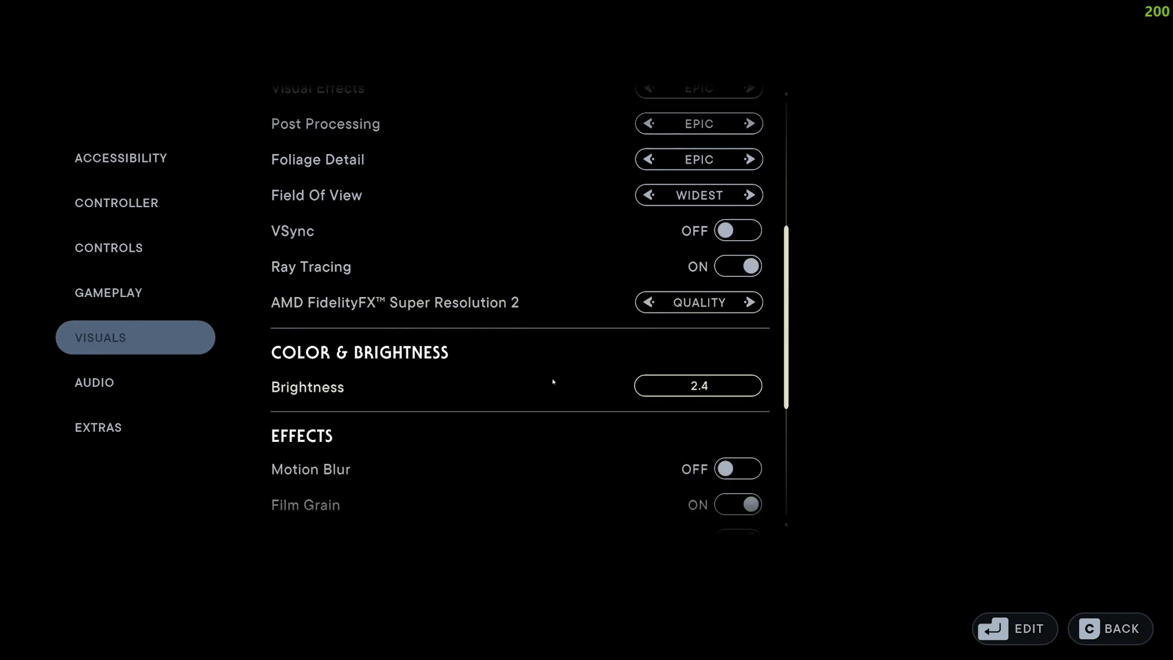
scroll(down, 3)
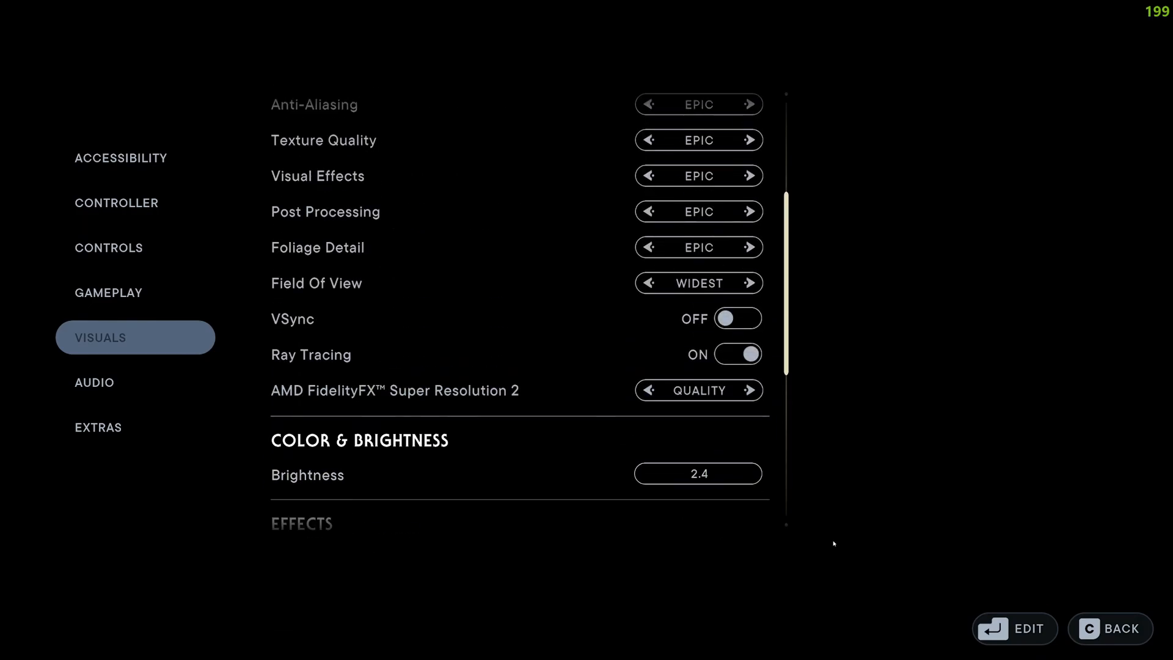
- Back out of Options and highlight Quit on the main menu
click(116, 201)
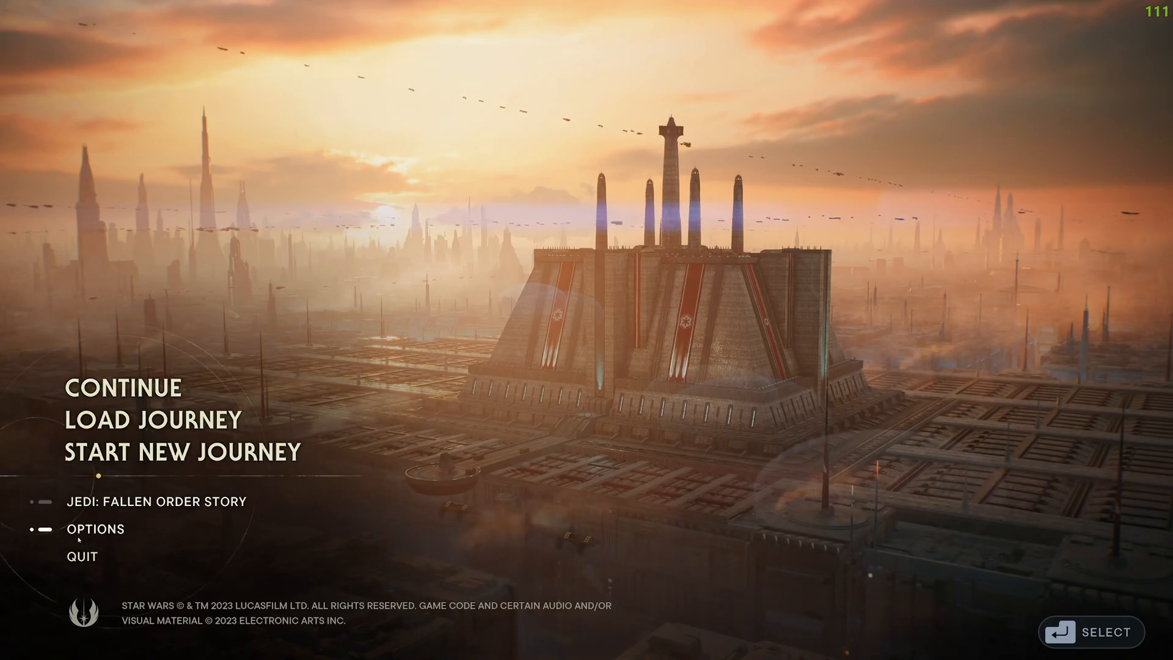
key(down)
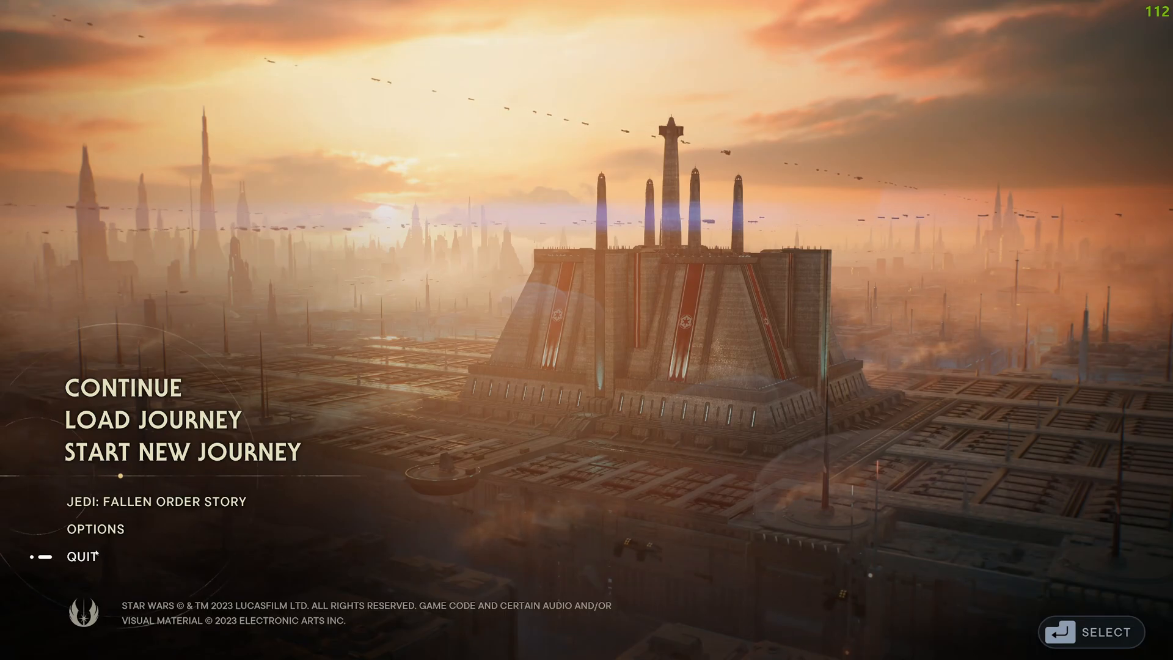